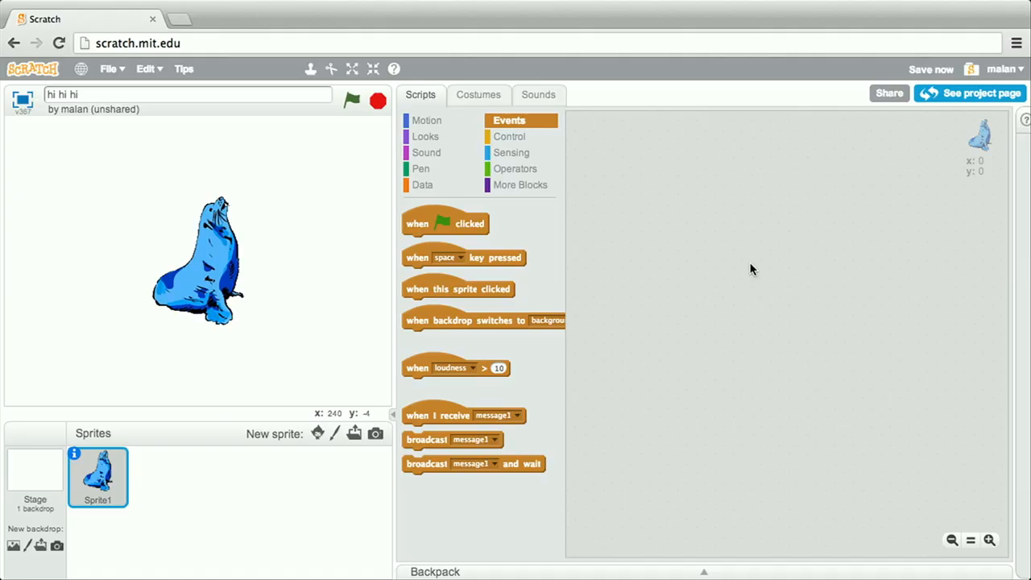
- Drag a 'when green flag clicked' hat block into the seal sprite's scripts area
{"action": "left_click_drag", "start_coordinate": [445, 223], "coordinate": [632, 142]}
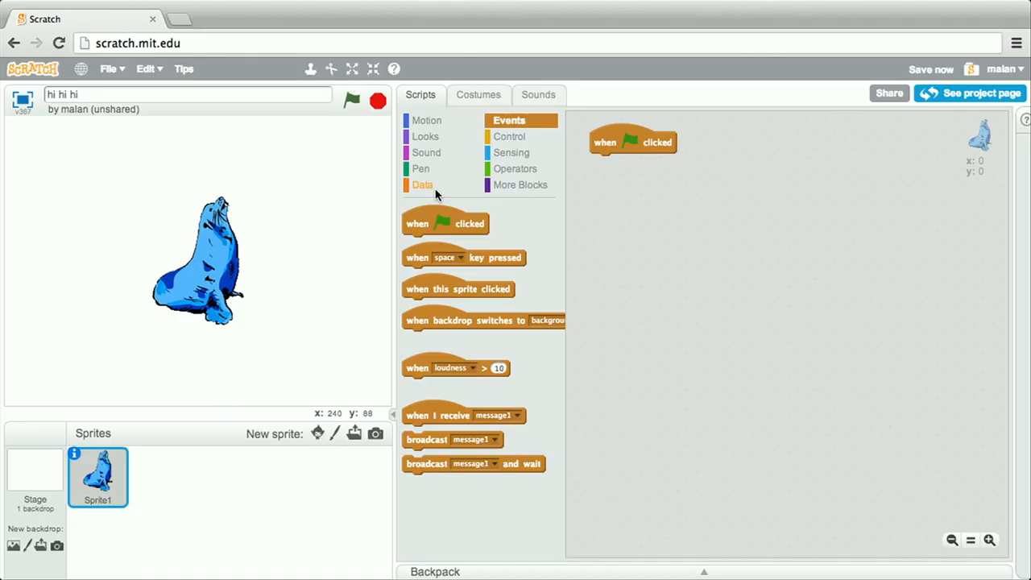
- Create a variable named 'muted' and attach 'set muted to 0' under the green-flag block
{"action": "left_click", "coordinate": [422, 185]}
{"action": "type", "text": "muted"}
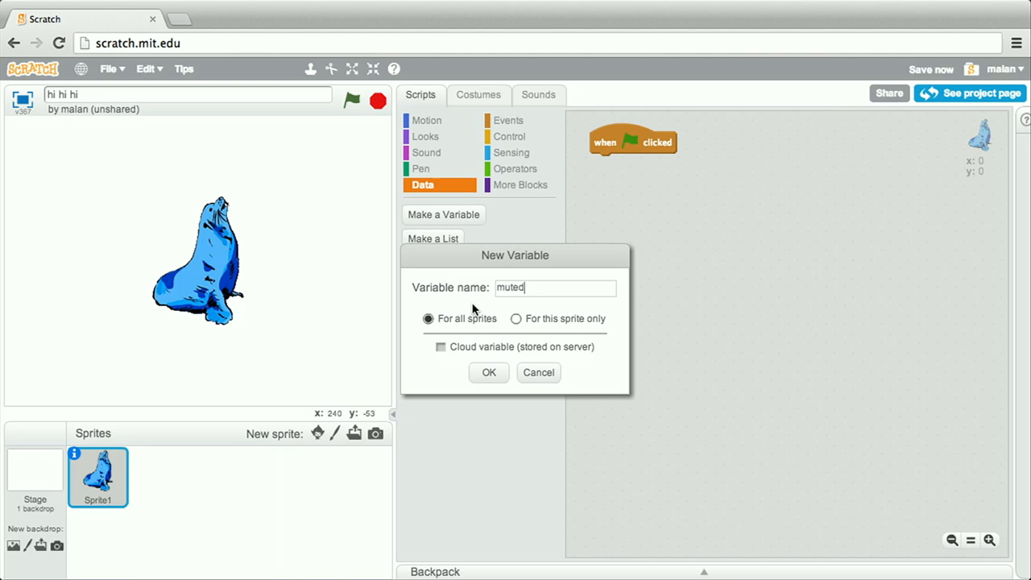
{"action": "left_click", "coordinate": [488, 372]}
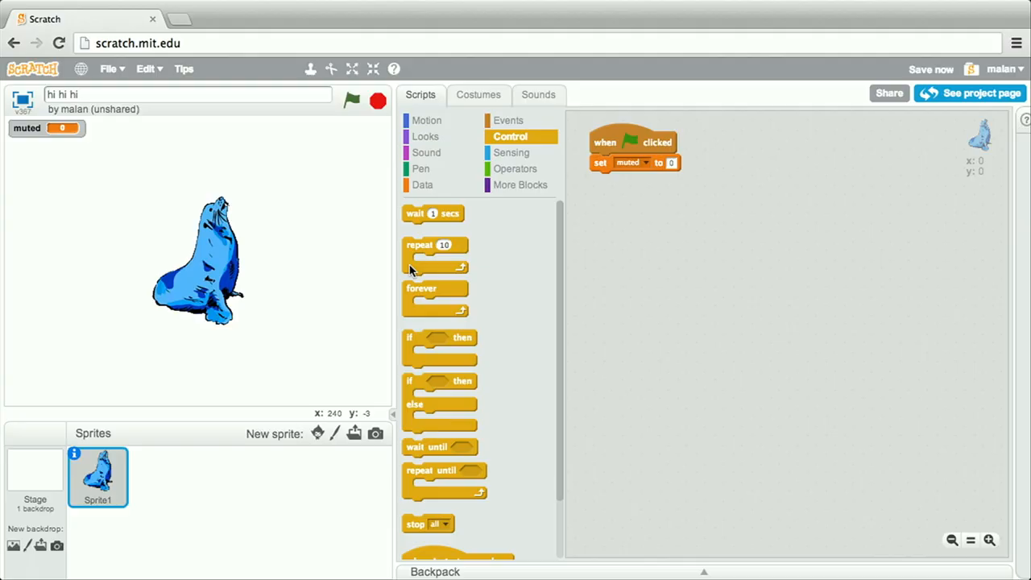
- Add a forever loop with an if block checking 'key space pressed?' below the set block
{"action": "left_click_drag", "start_coordinate": [435, 288], "coordinate": [608, 180]}
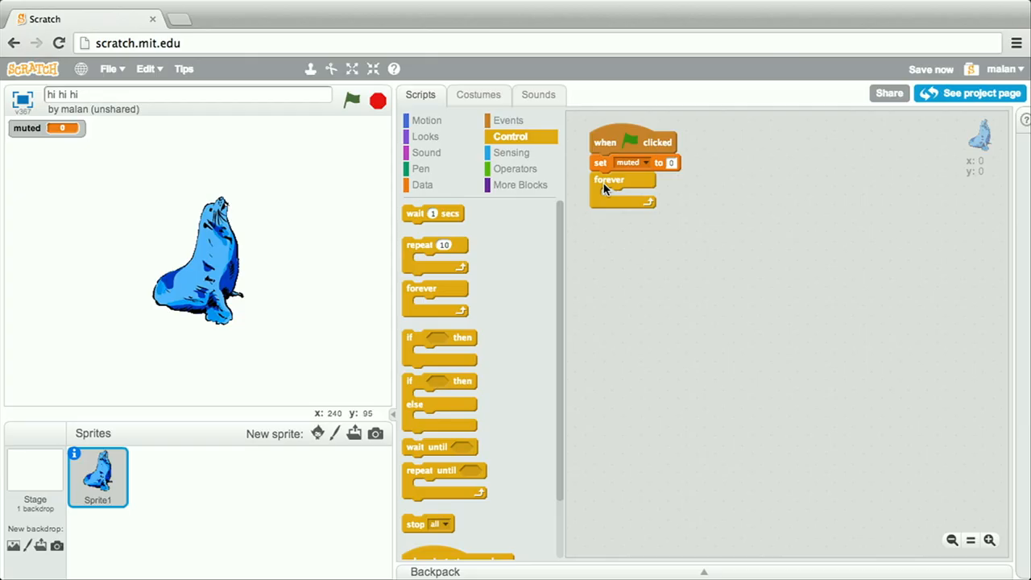
{"action": "left_click_drag", "start_coordinate": [439, 336], "coordinate": [633, 195]}
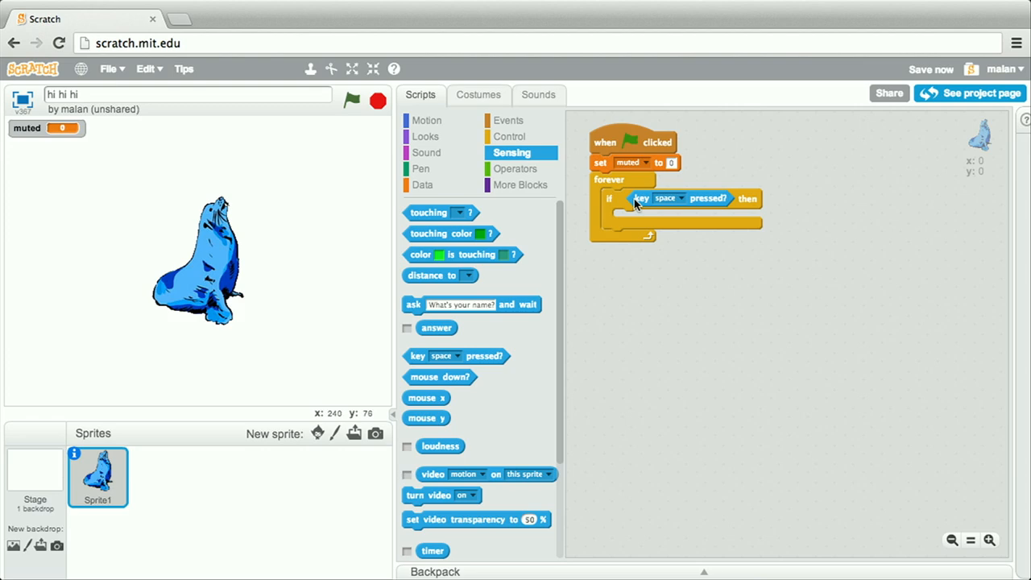
{"action": "mouse_move", "coordinate": [584, 199]}
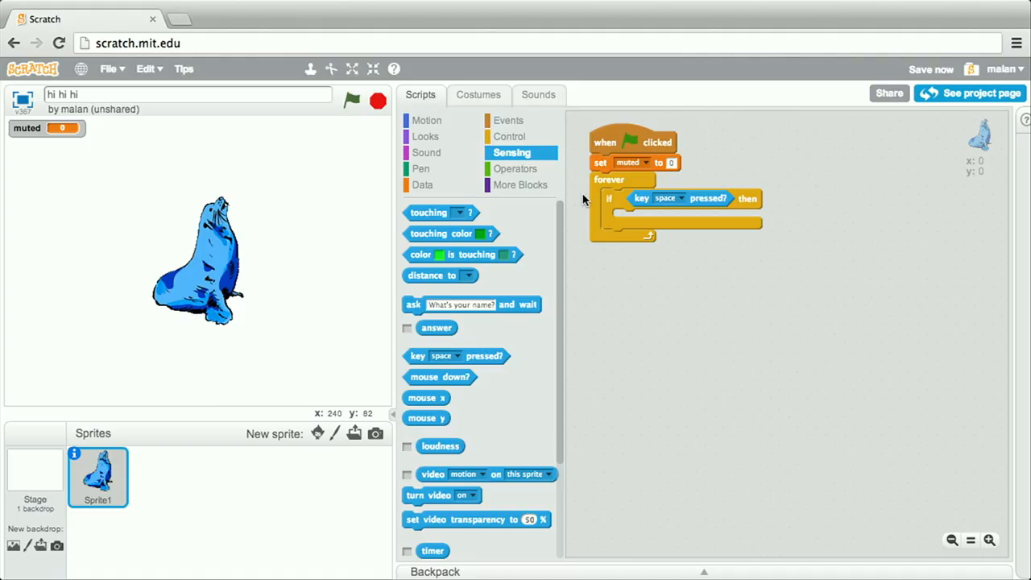
- Nest an if-else with 'muted = 0', setting muted to 1, otherwise 0
{"action": "left_click", "coordinate": [508, 136]}
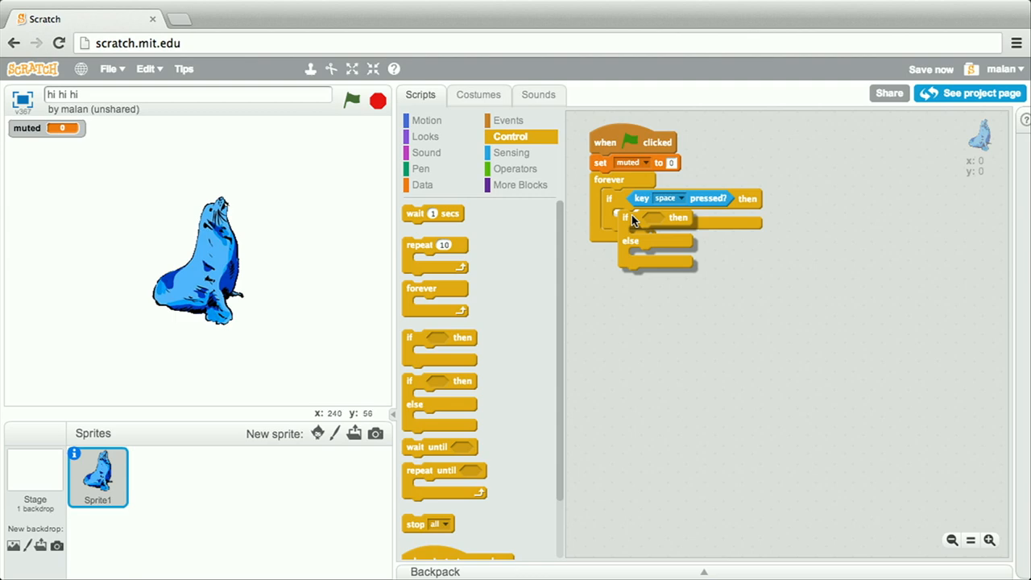
{"action": "left_click", "coordinate": [421, 185]}
{"action": "type", "text": "1"}
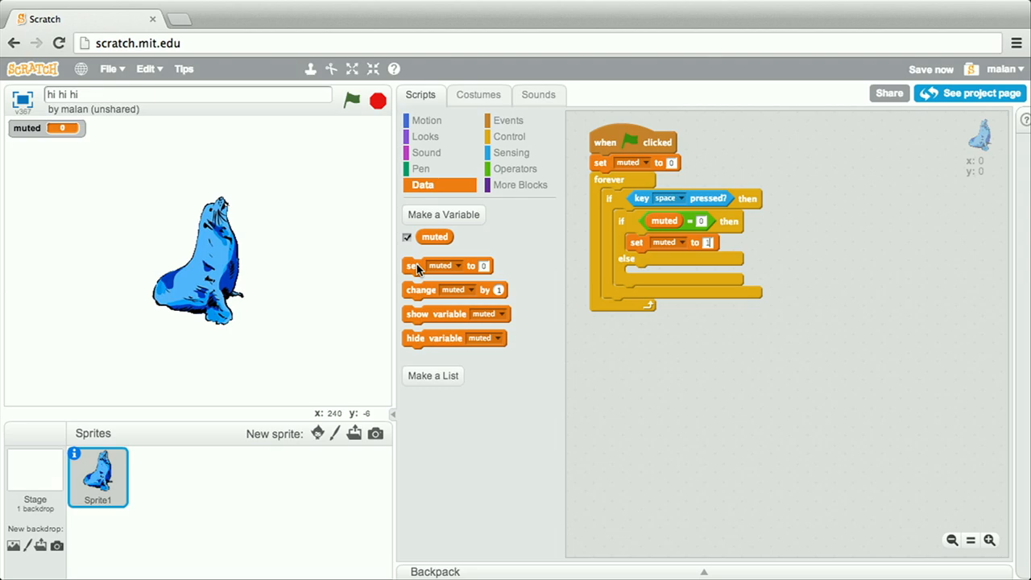
{"action": "left_click", "coordinate": [508, 120]}
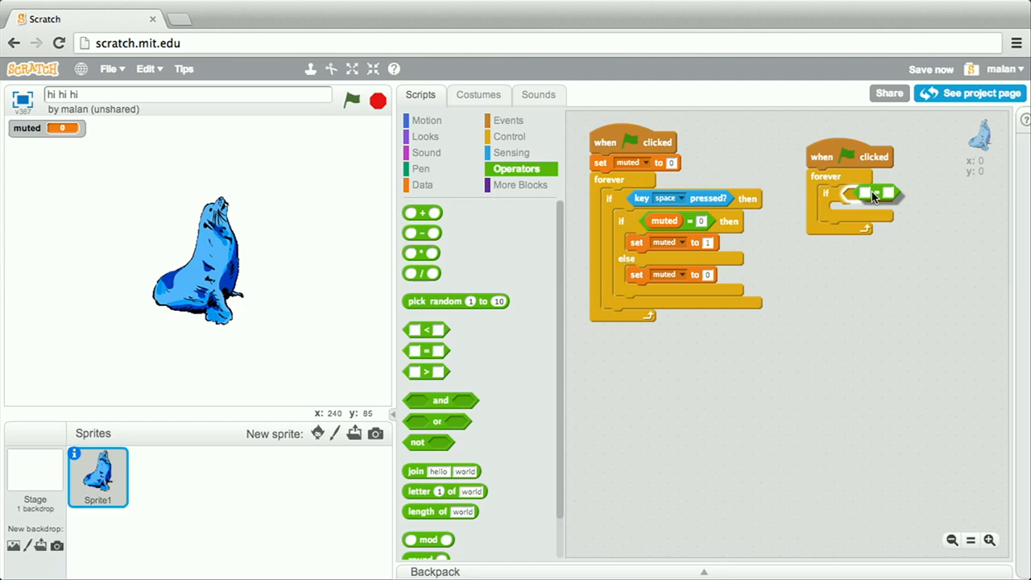
- Build a second green-flag forever loop whose if checks 'muted = 0'
{"action": "left_click", "coordinate": [427, 152]}
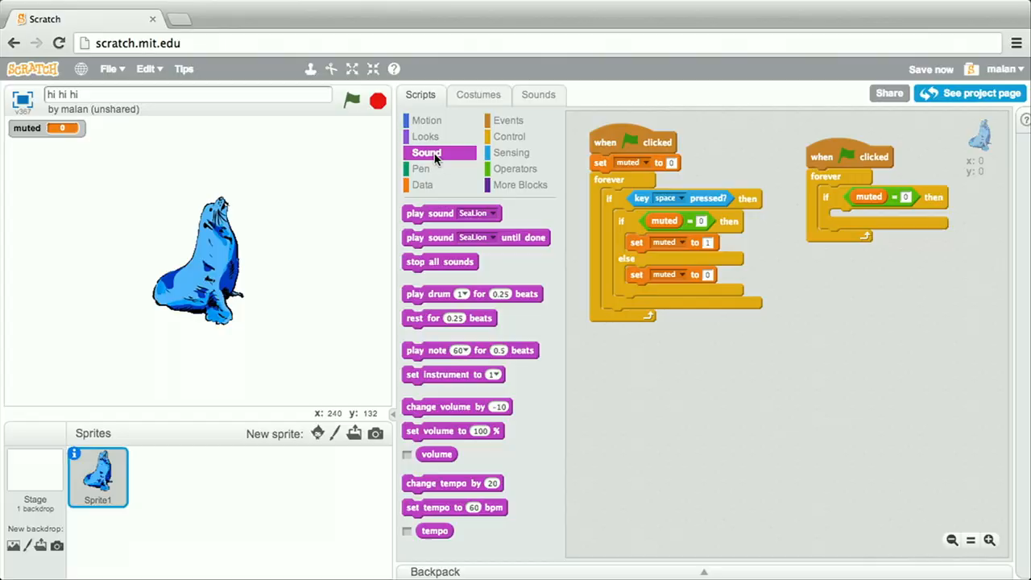